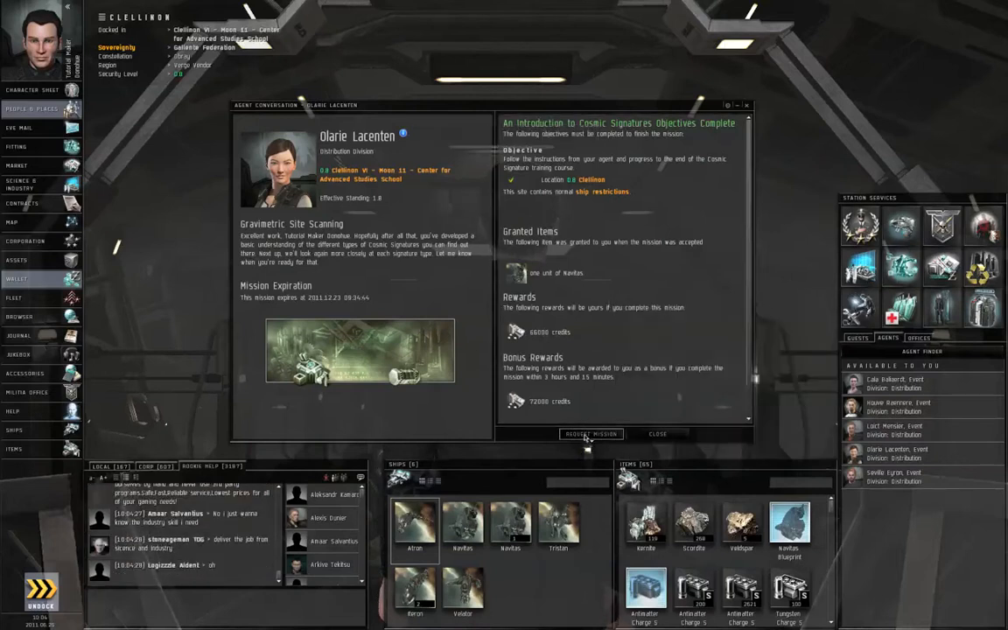
# Step: Request the agent's next mission and accept the Gravimetric Site Scanning offer
pyautogui.click(591, 434)
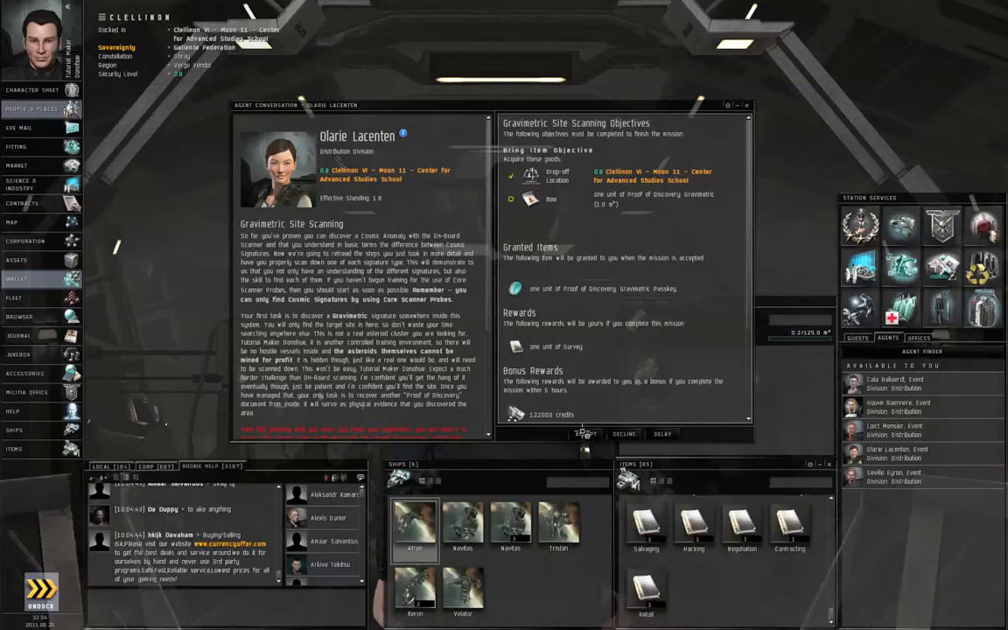
pyautogui.click(586, 434)
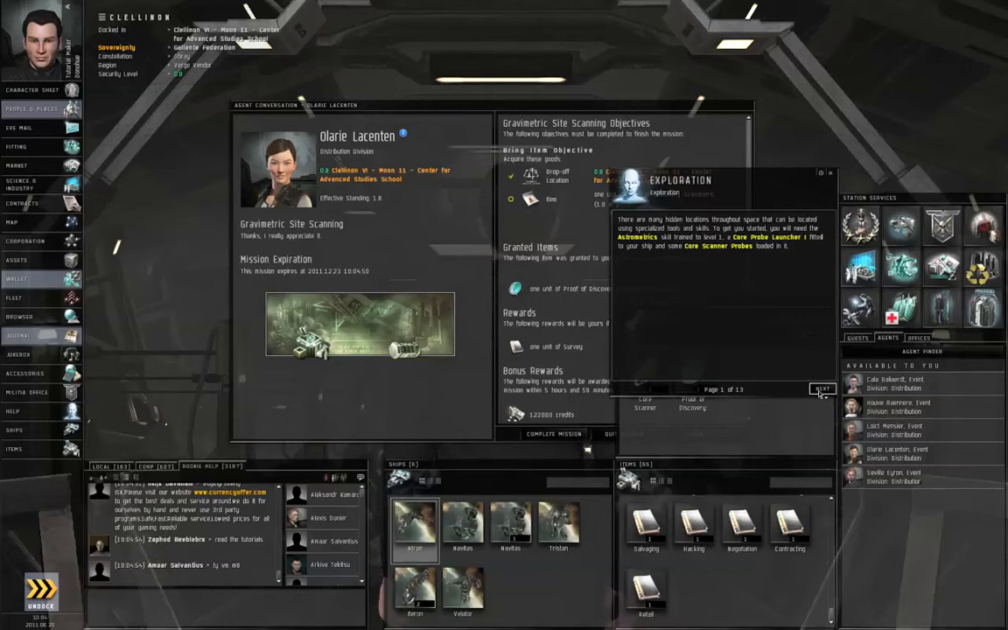
# Step: Advance the exploration tutorial to its probe-launch page and undock the ship
pyautogui.click(821, 388)
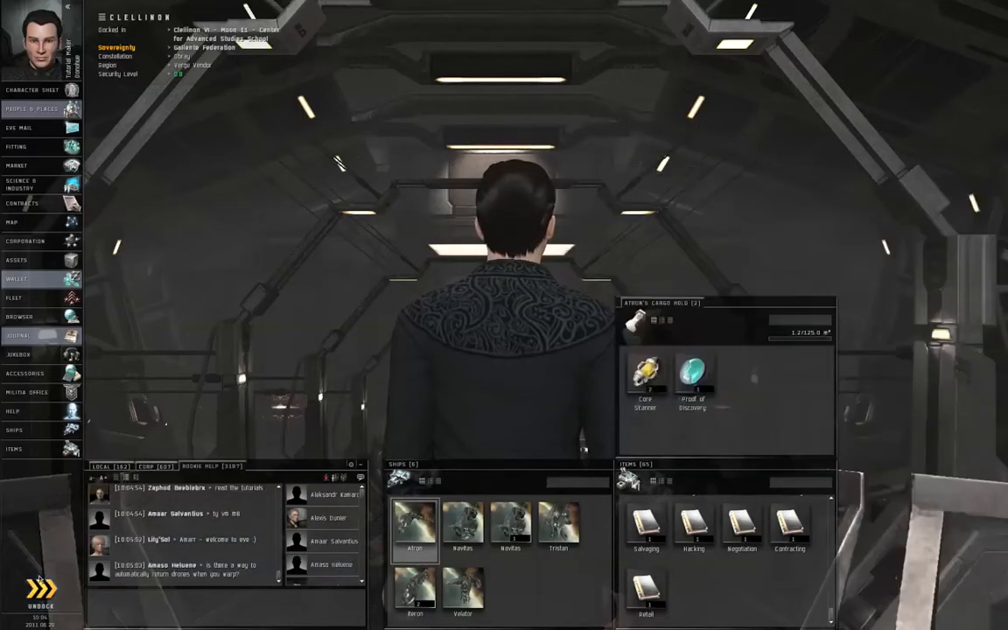
pyautogui.click(40, 590)
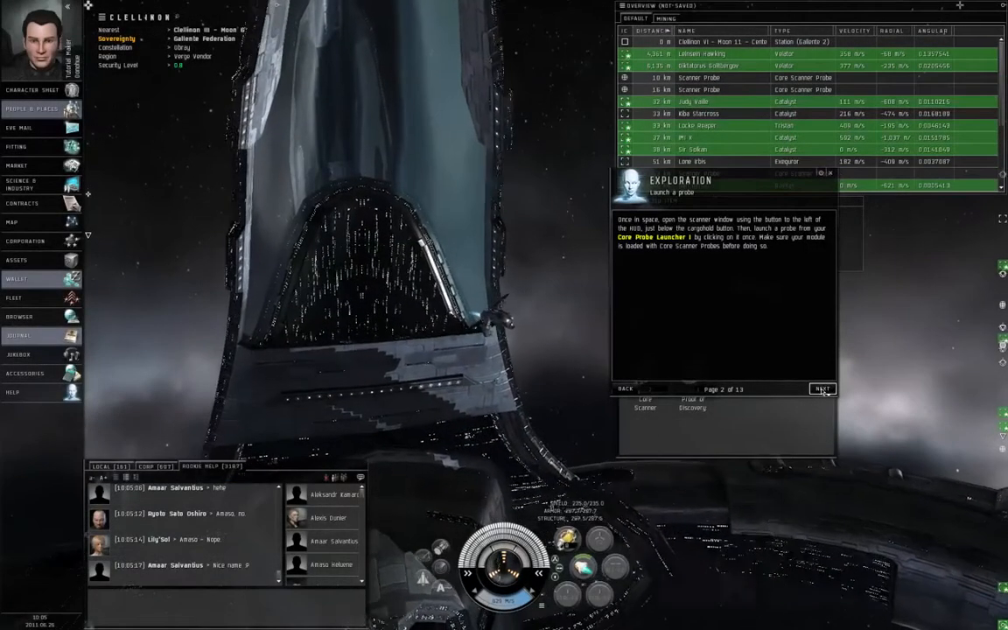
# Step: Page through the exploration and probe management tutorial pages
pyautogui.click(822, 389)
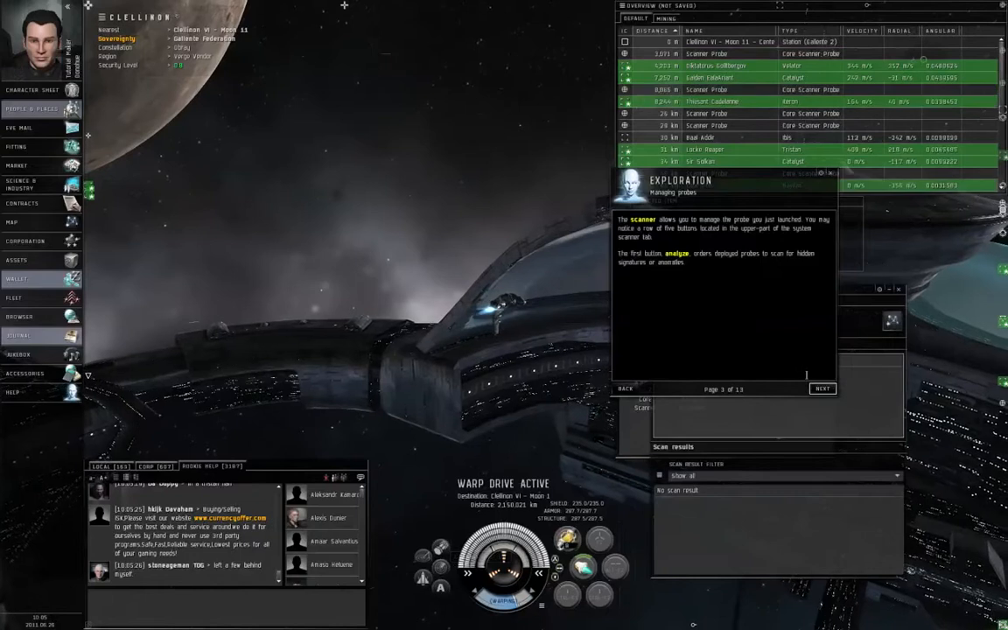
pyautogui.click(822, 389)
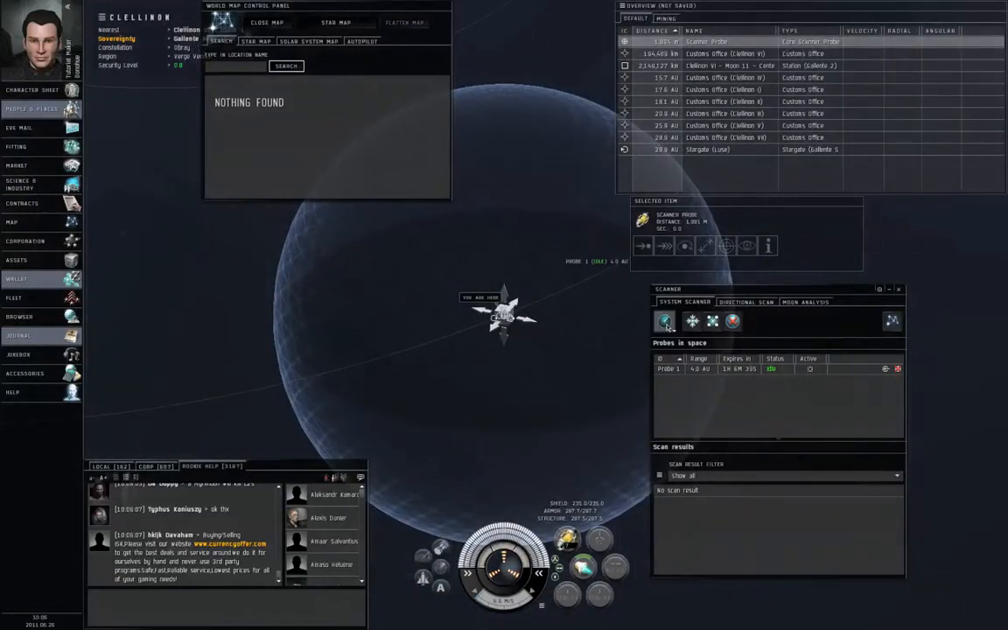
# Step: Start a signature scan with the deployed probe in the System Scanner
pyautogui.click(664, 321)
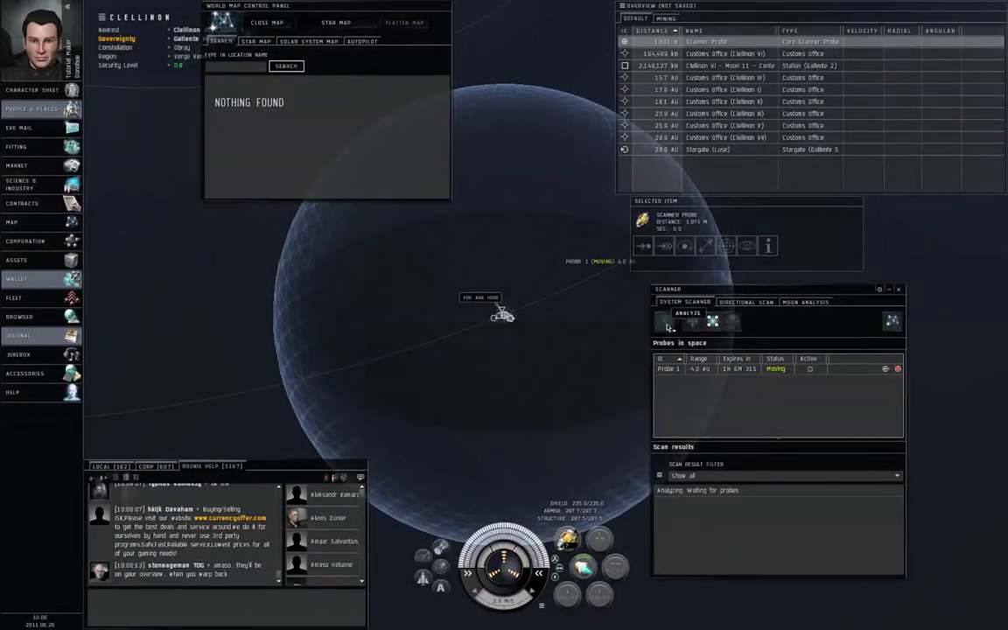
pyautogui.click(713, 321)
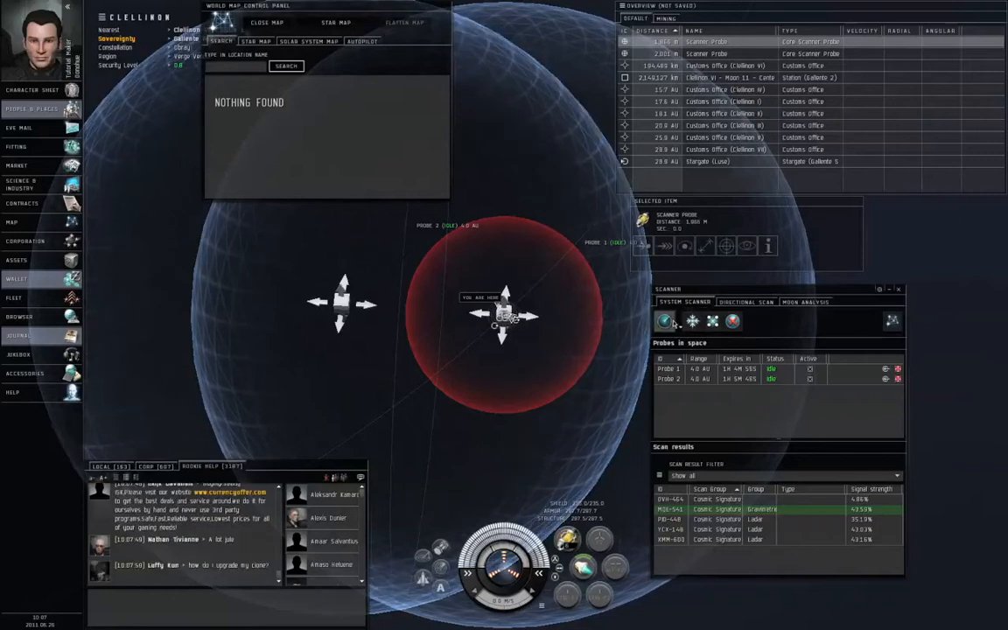
# Step: Run Analyze again with the three spread-out probes to boost signal strengths
pyautogui.click(664, 321)
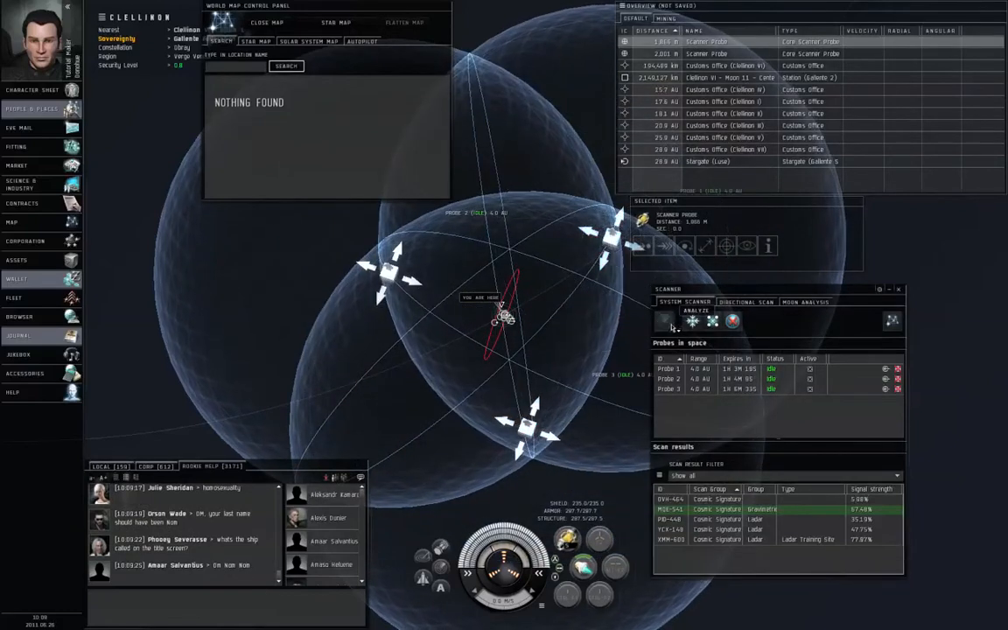
# Step: Analyze again with the spread probes, bringing all four probes into the scan
pyautogui.click(694, 321)
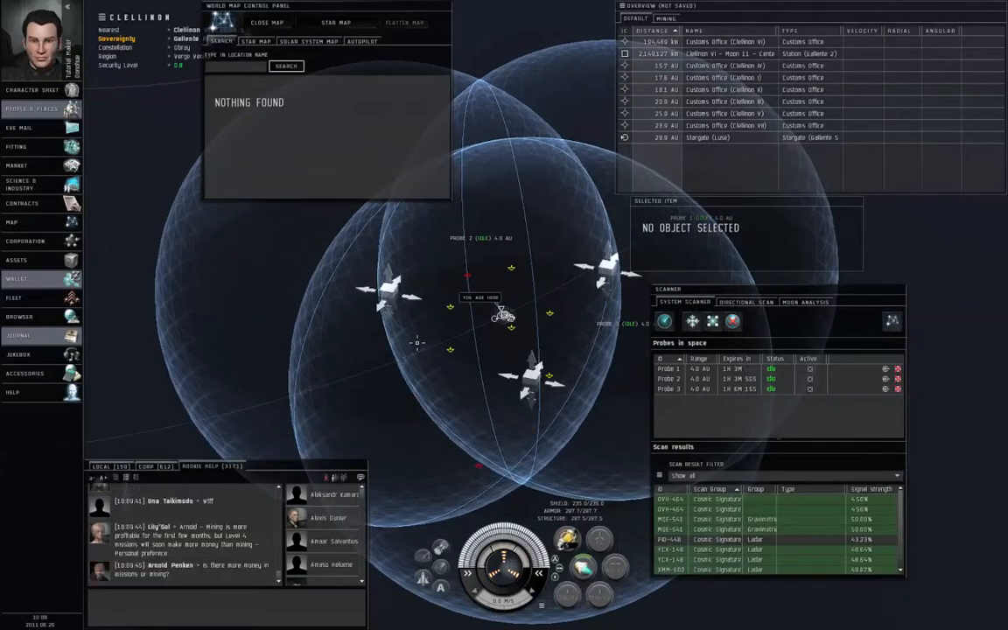
pyautogui.click(688, 529)
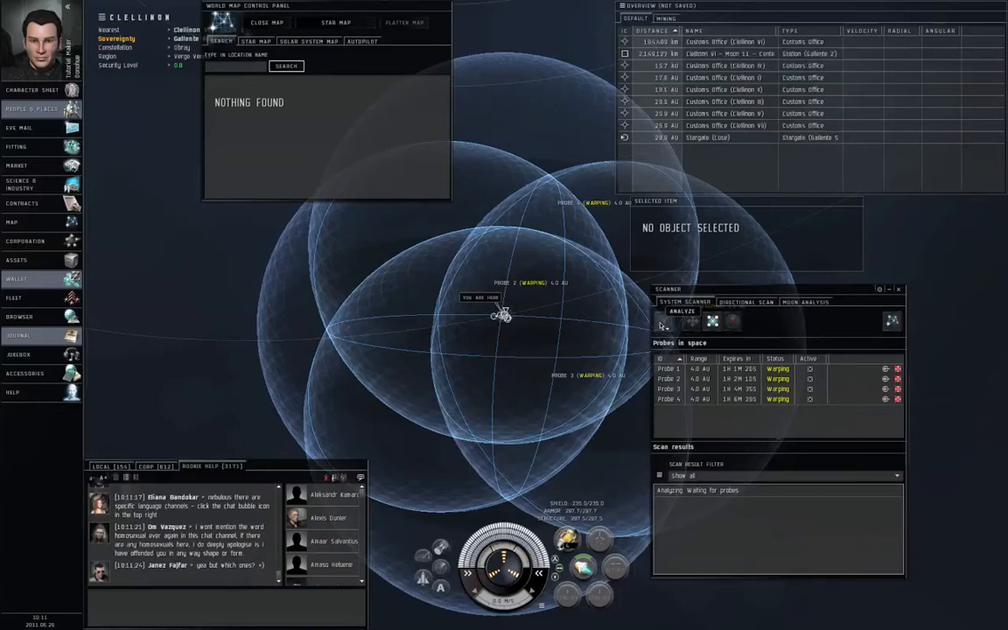
# Step: Analyze with four probes and select the 100% Gravimetric Training Site result
pyautogui.click(682, 311)
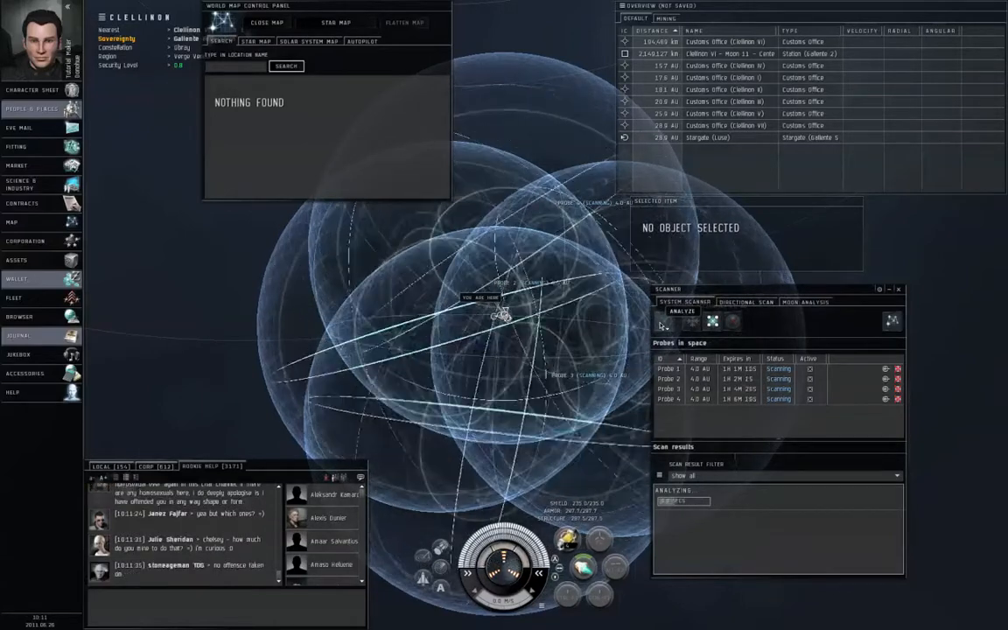
pyautogui.click(682, 312)
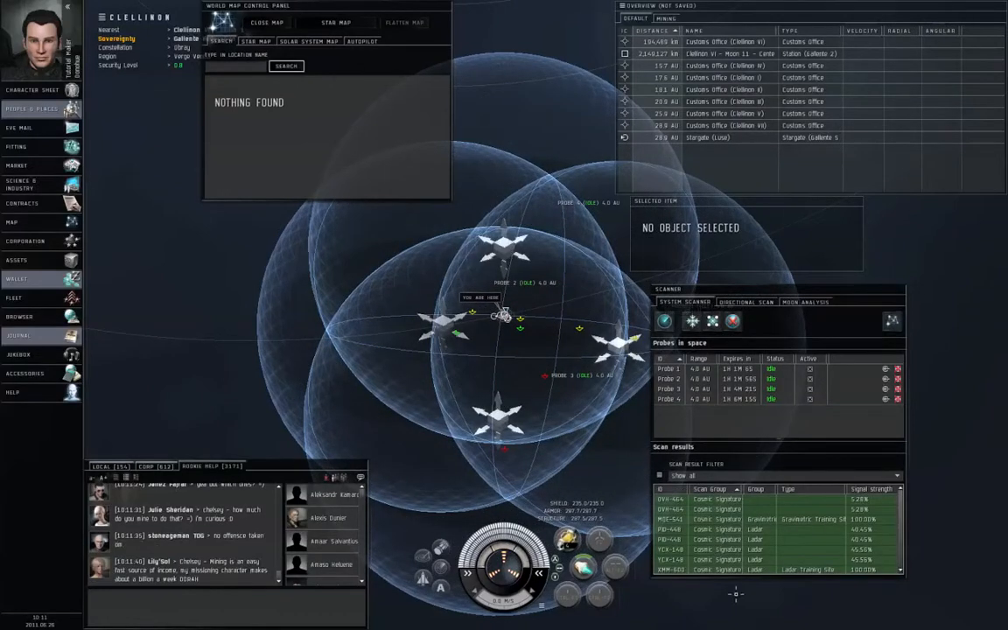
pyautogui.click(753, 517)
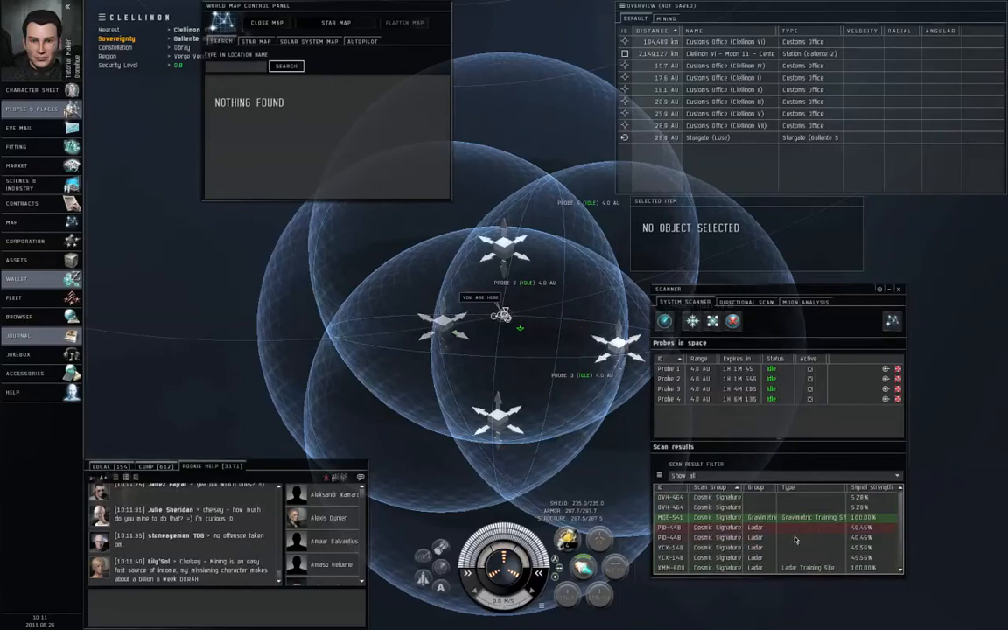
# Step: Bookmark the scanned signature with the label 'Ladar Training Site'
pyautogui.rightClick(729, 517)
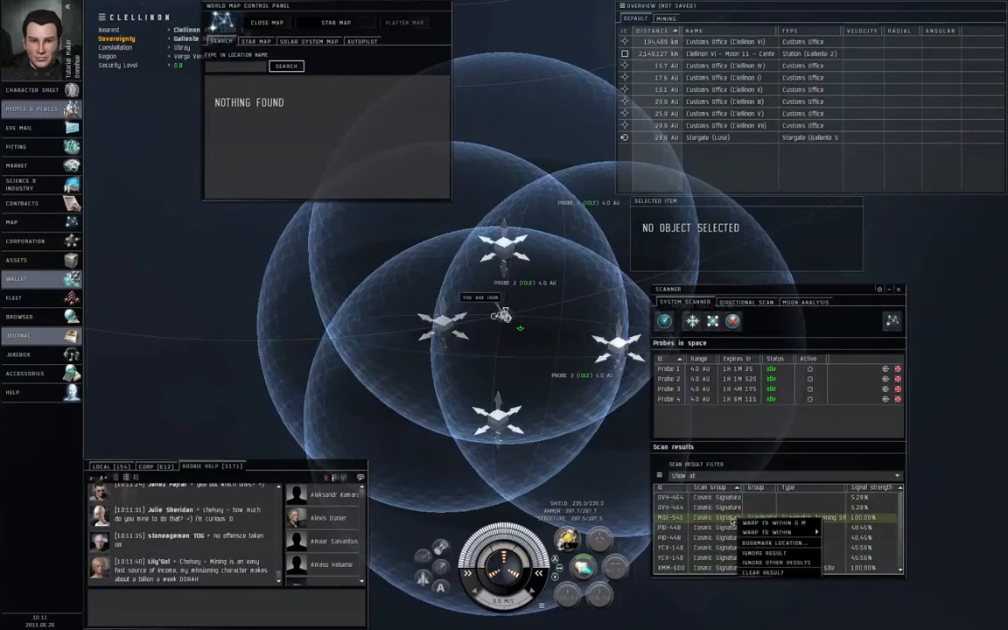
pyautogui.click(774, 542)
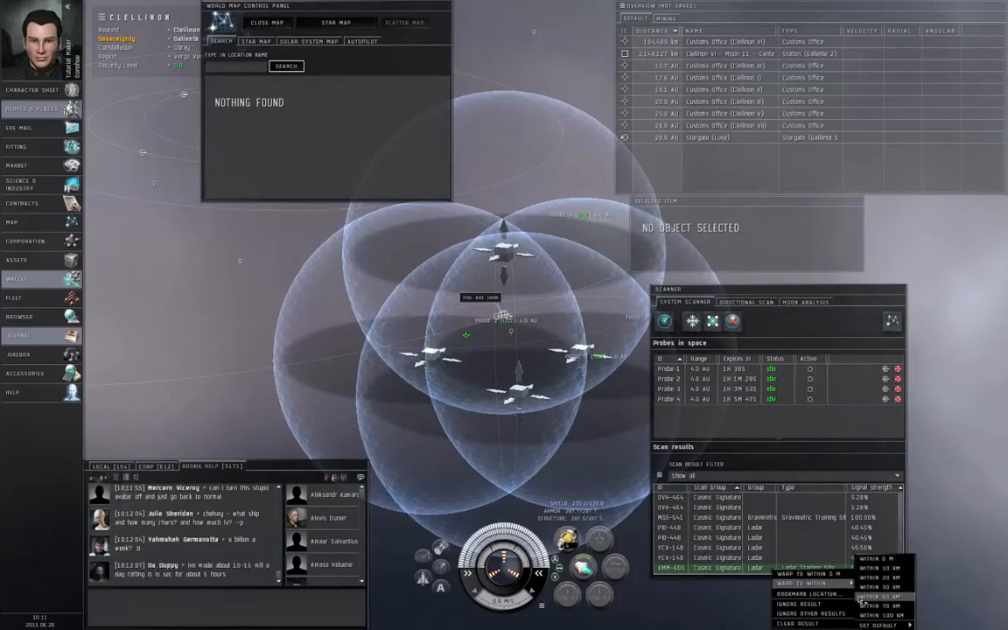
pyautogui.click(805, 594)
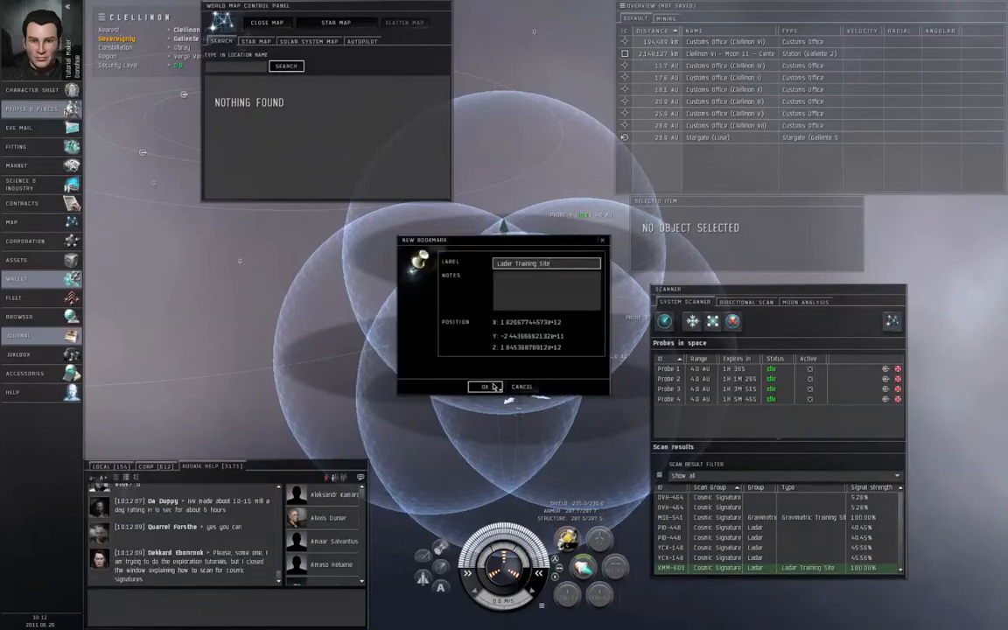
pyautogui.click(487, 386)
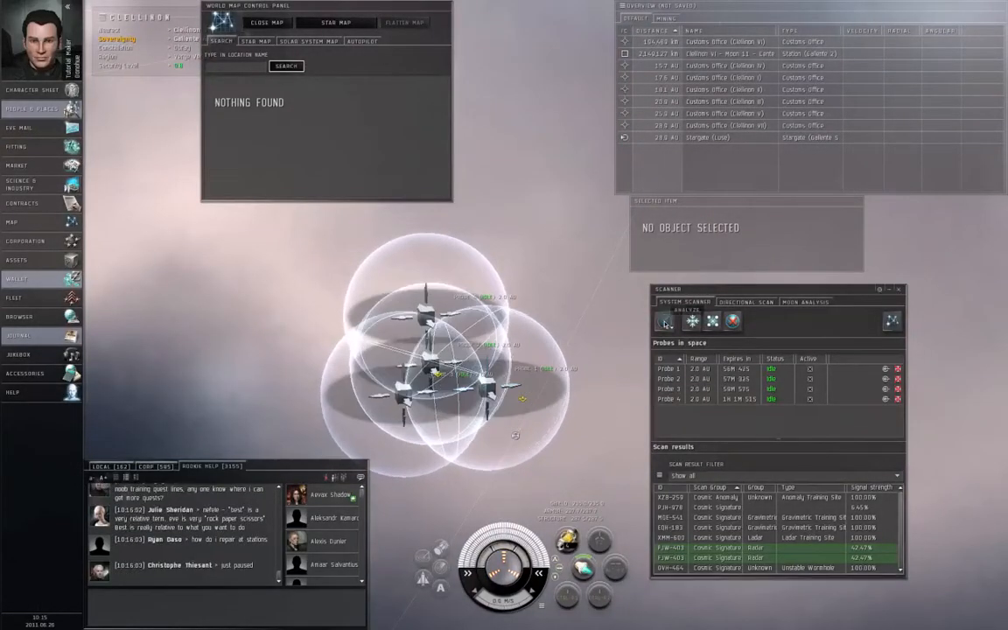
# Step: Run Analyze on the system's signatures with probes at 2 AU range
pyautogui.click(691, 321)
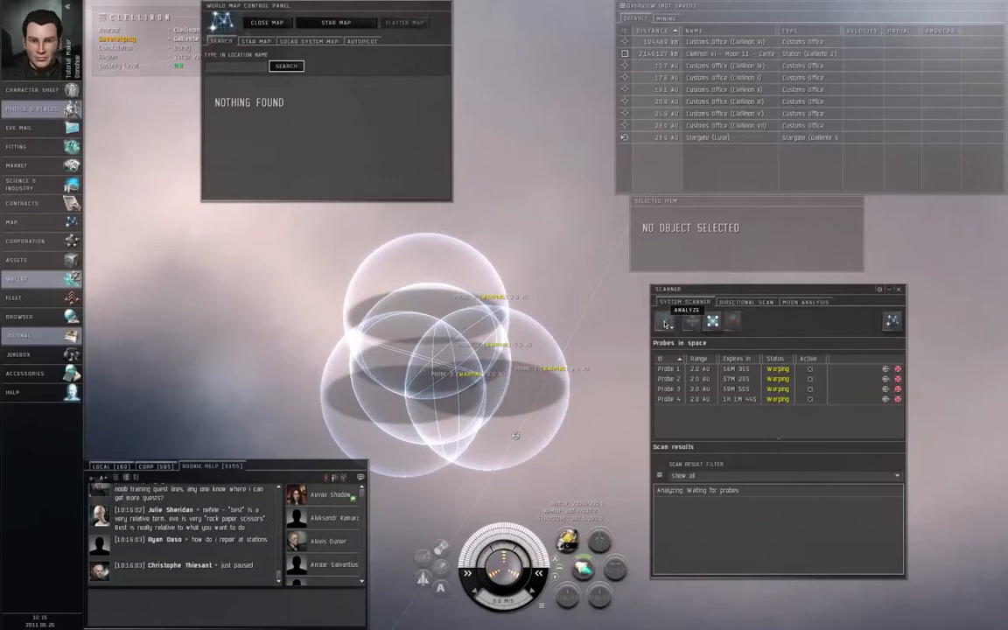
pyautogui.click(667, 322)
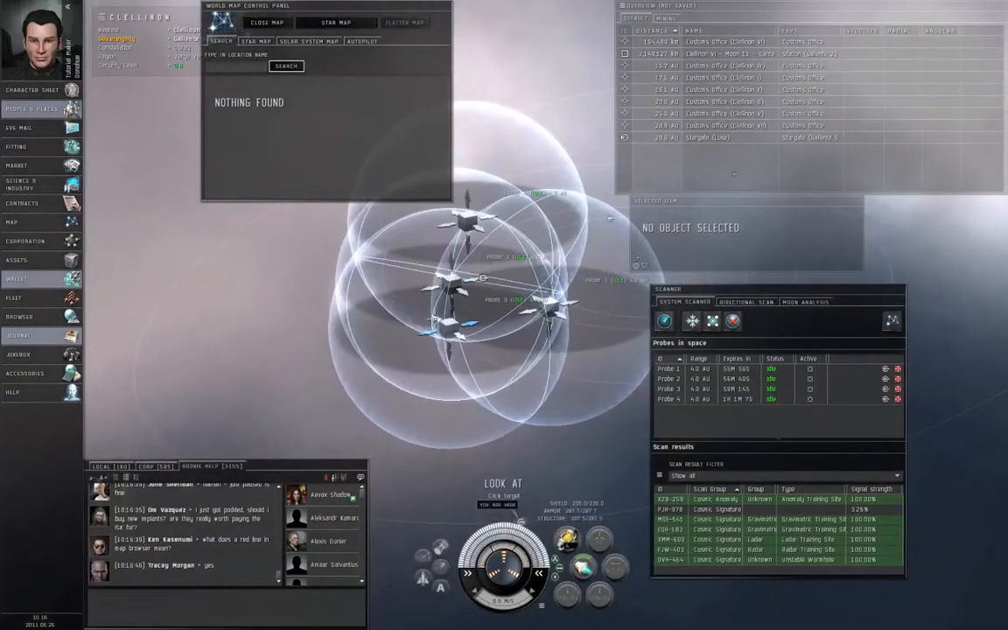
# Step: Run another Analyze scan with the probes set to 4 AU
pyautogui.click(665, 321)
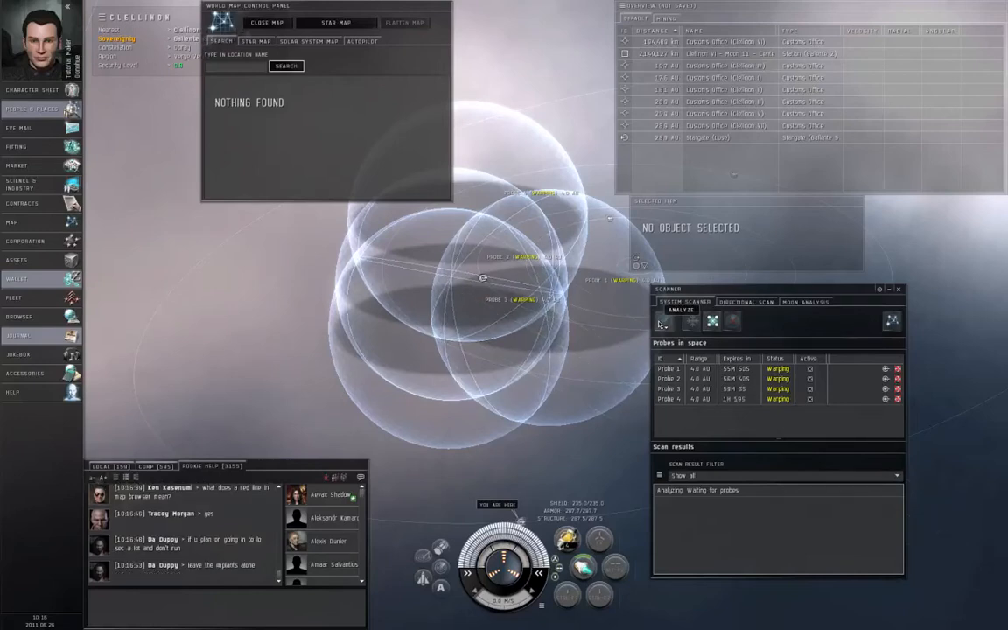
pyautogui.click(681, 311)
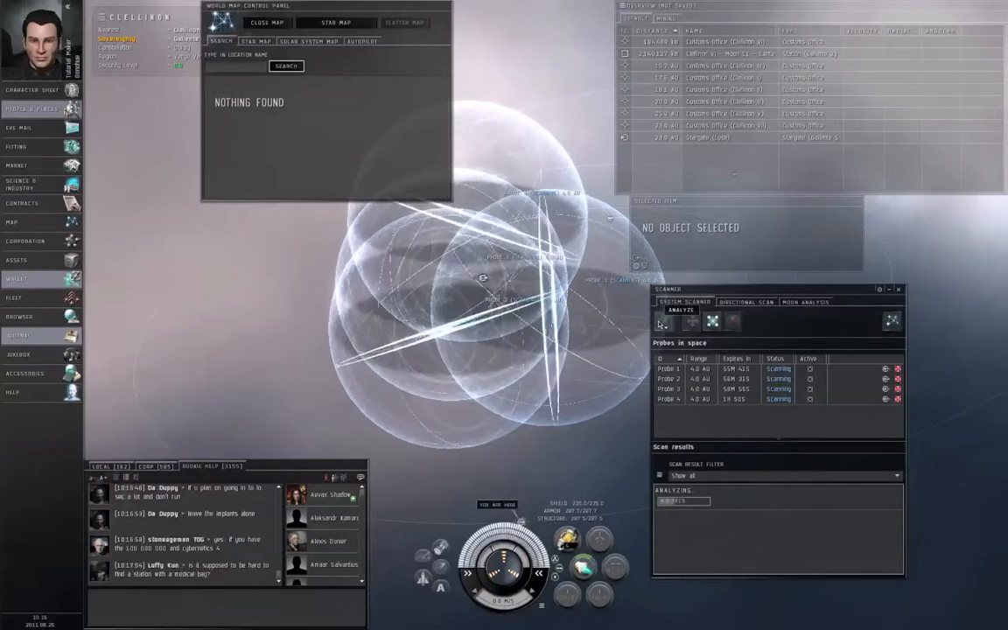
pyautogui.click(663, 322)
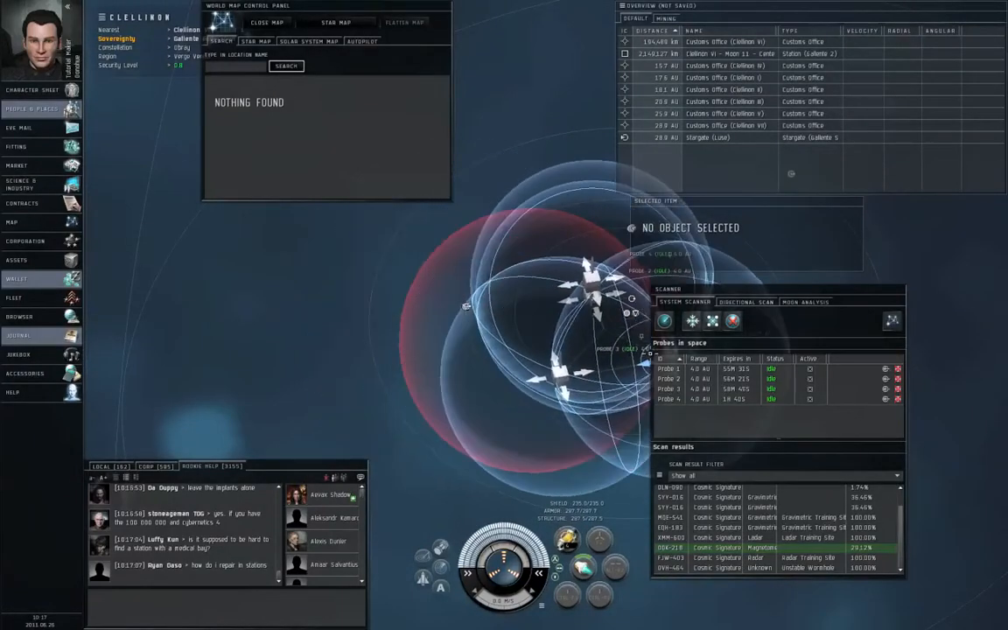
# Step: Rescan with the probes, raising magnetometric signatures to about 41–48% and revealing a radar signature
pyautogui.click(664, 320)
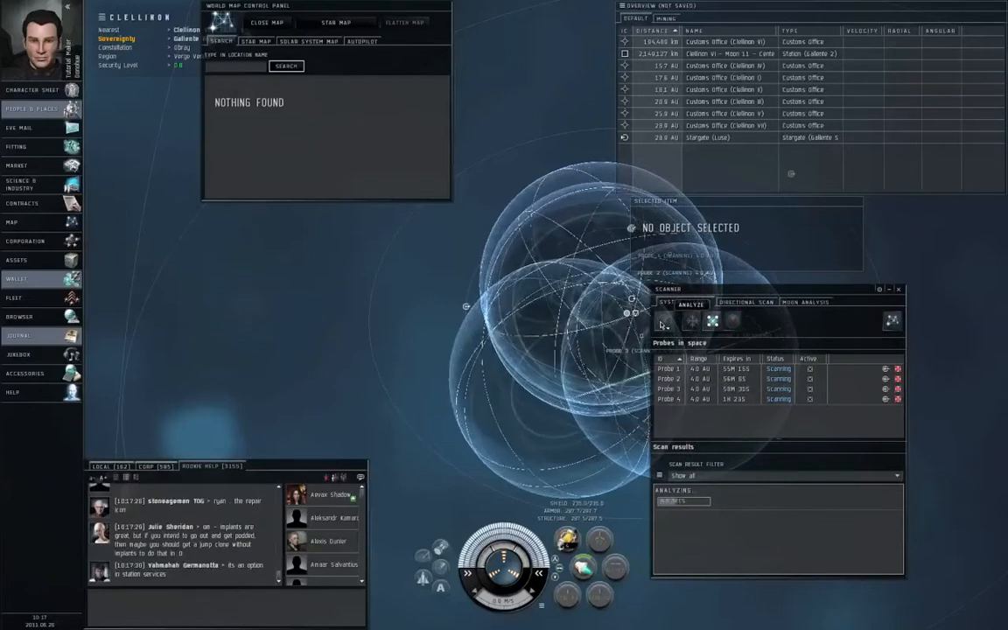
pyautogui.click(732, 321)
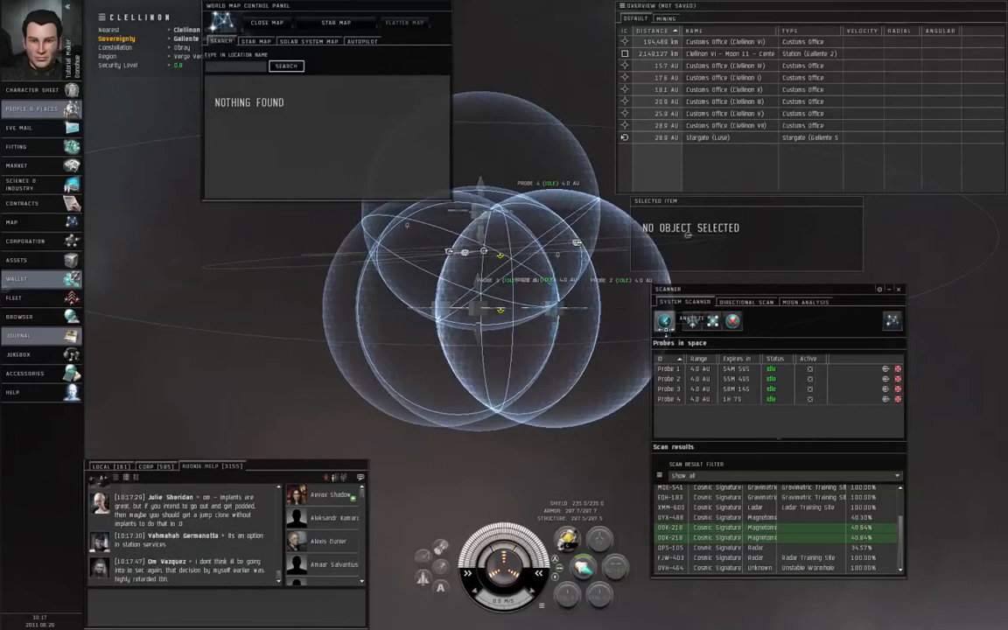
# Step: Rescan and save bookmarks for the Magnetometric, Gravimetric, Radar and Ladar Training Sites and wormhole
pyautogui.click(692, 320)
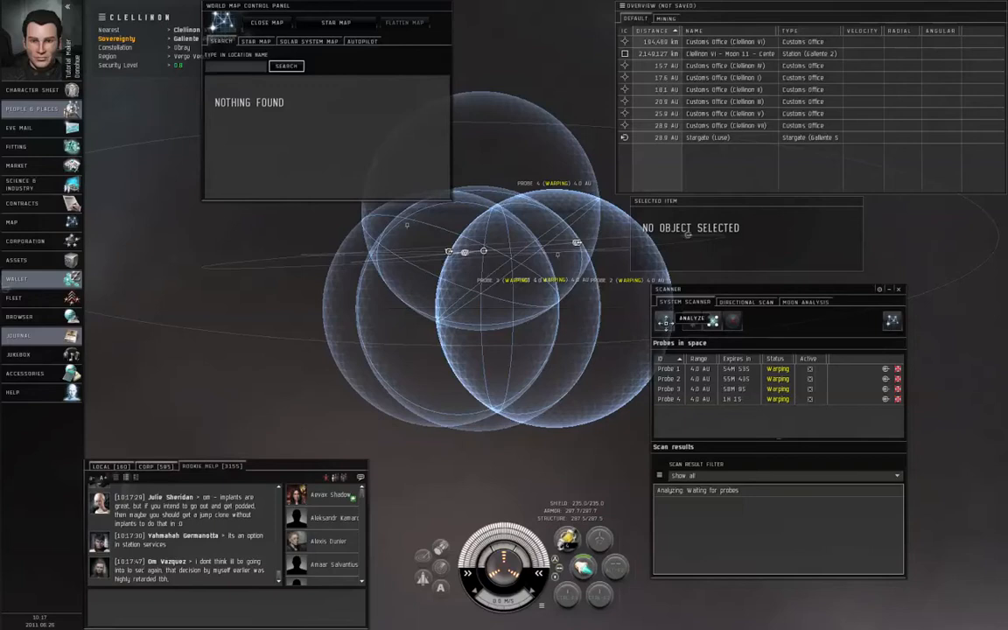
pyautogui.click(691, 320)
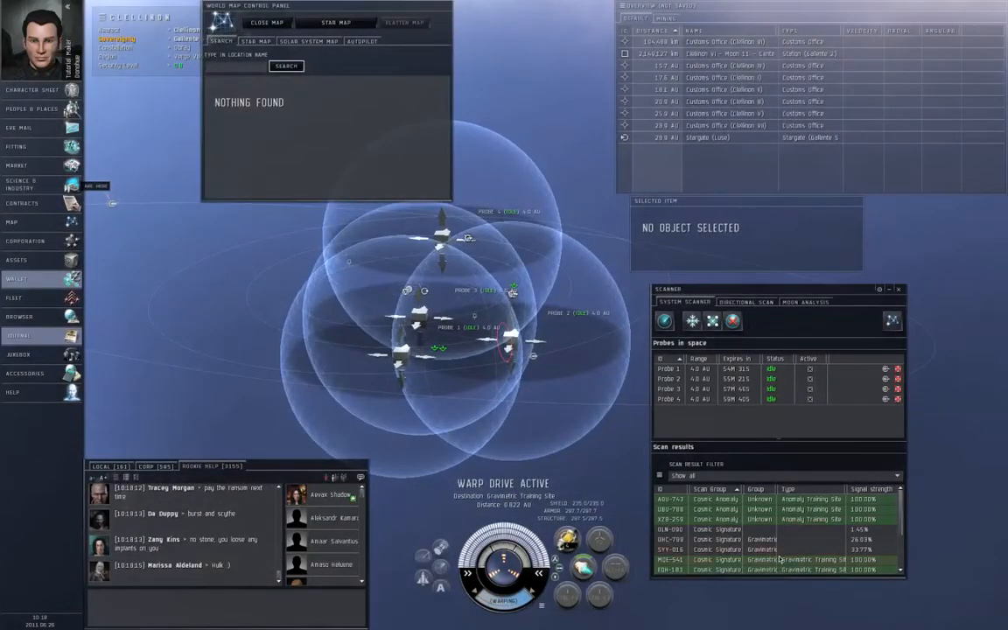
pyautogui.scroll(-3)
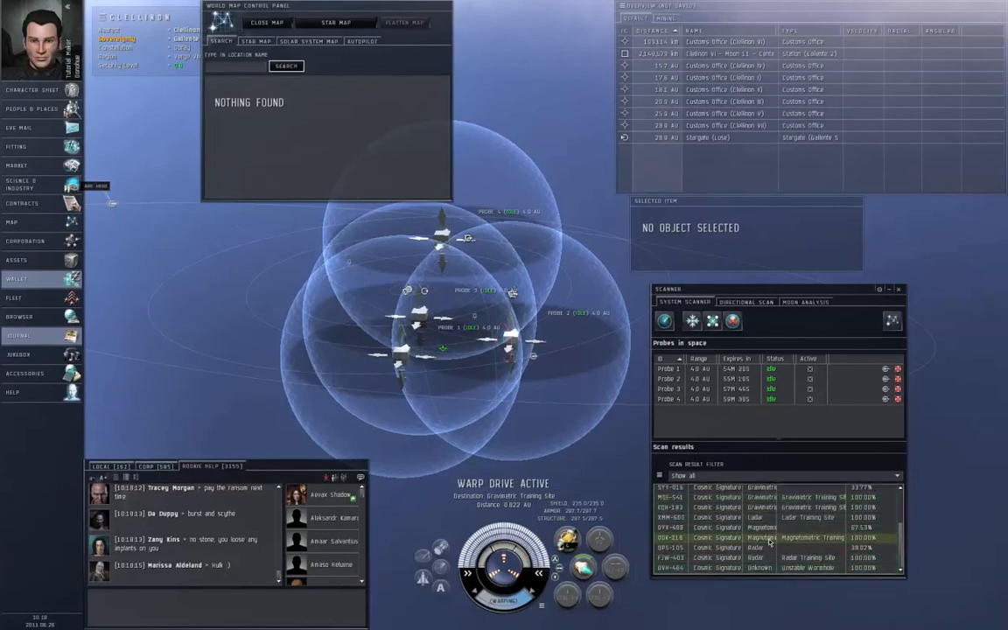
pyautogui.rightClick(770, 537)
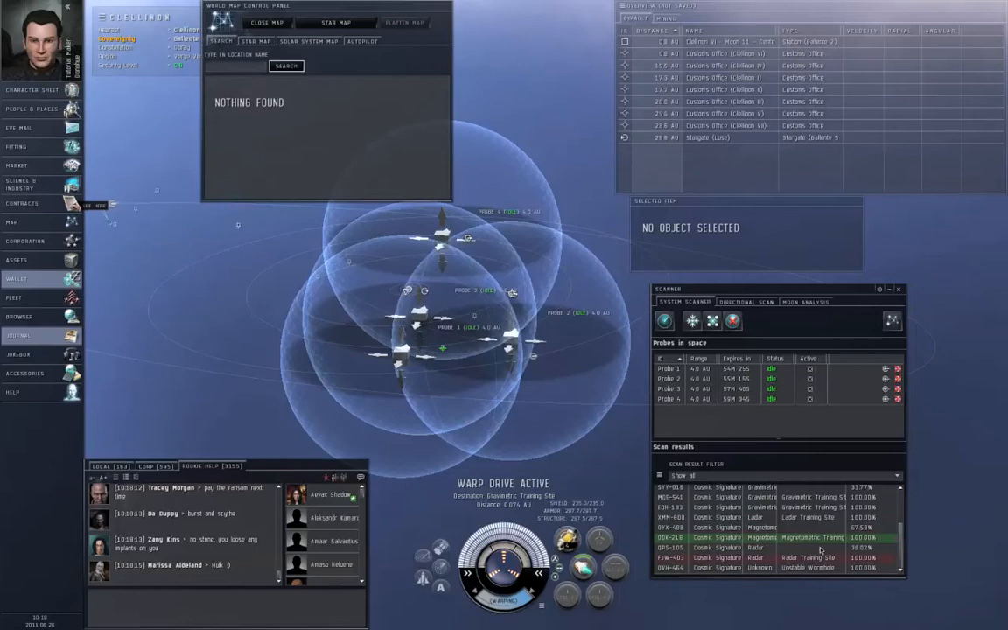
pyautogui.rightClick(814, 507)
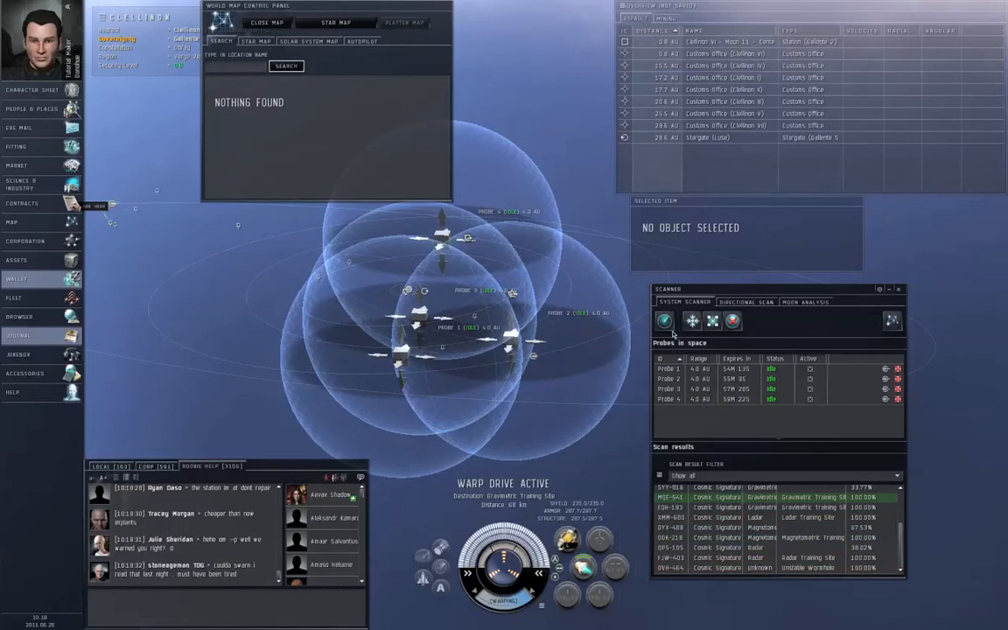
pyautogui.click(691, 321)
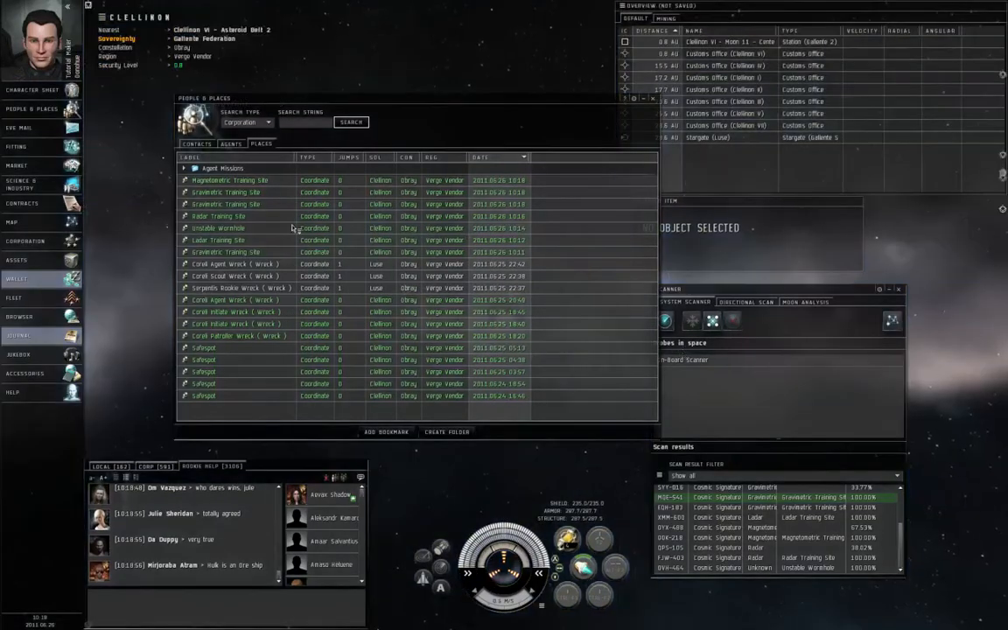
# Step: Warp to the Gravimetric Training Site bookmark, about 20 AU away, and close its info popup
pyautogui.rightClick(226, 191)
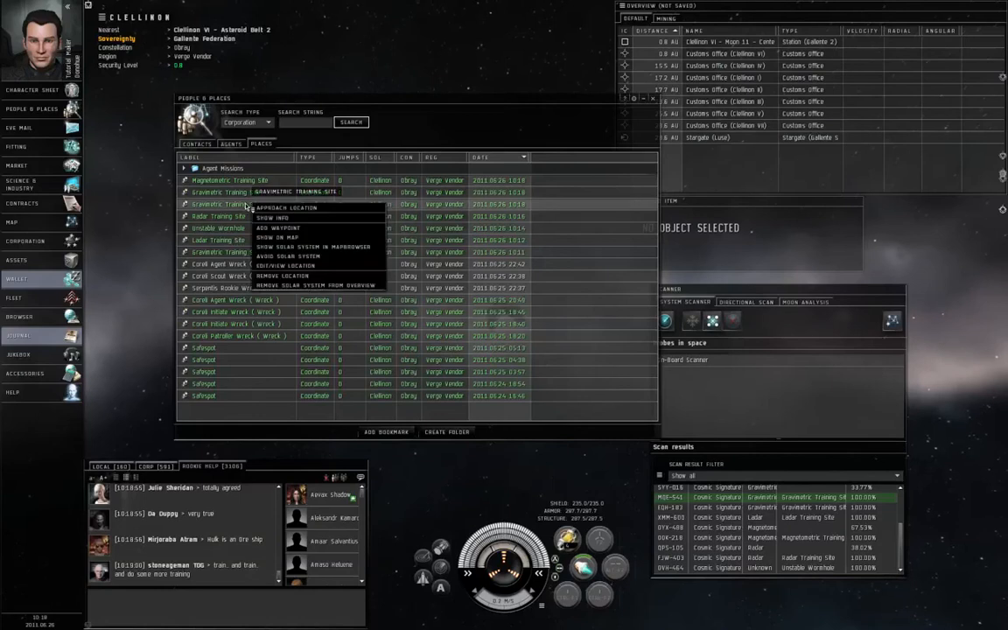
pyautogui.click(272, 217)
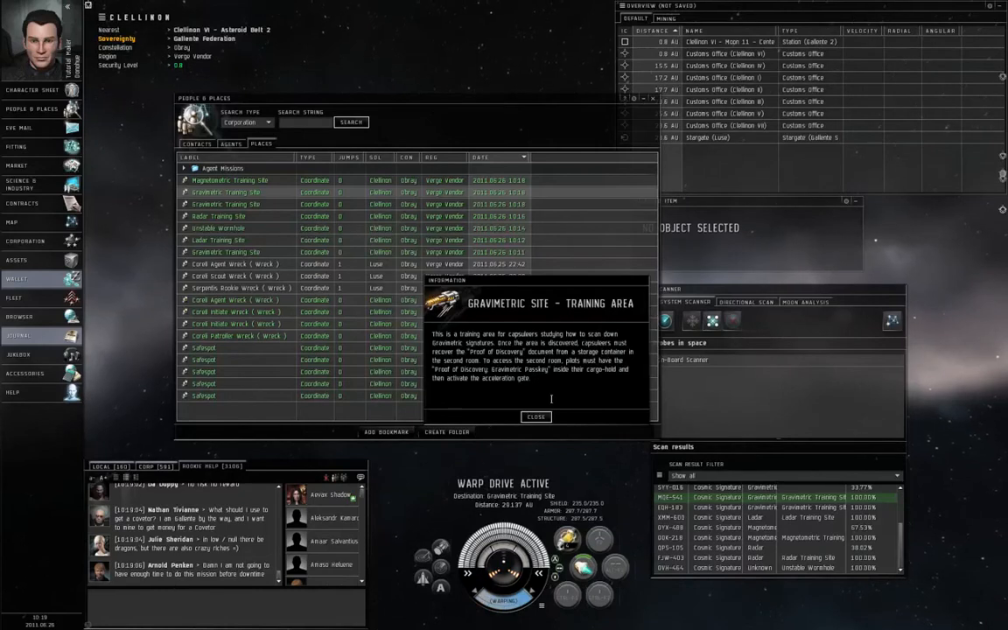
pyautogui.click(536, 417)
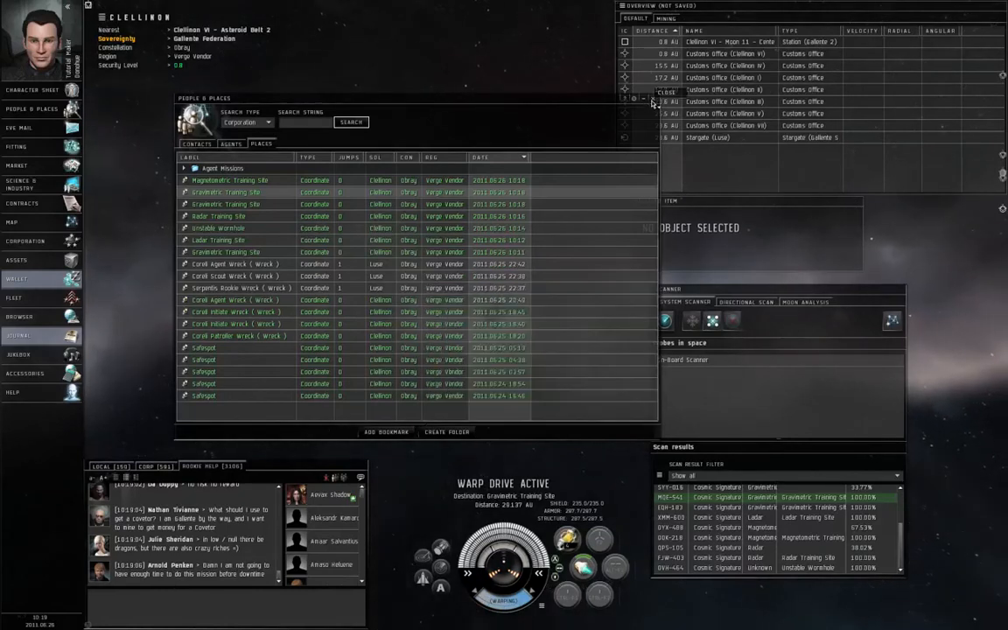
# Step: Close the People & Places saved locations window
pyautogui.click(667, 91)
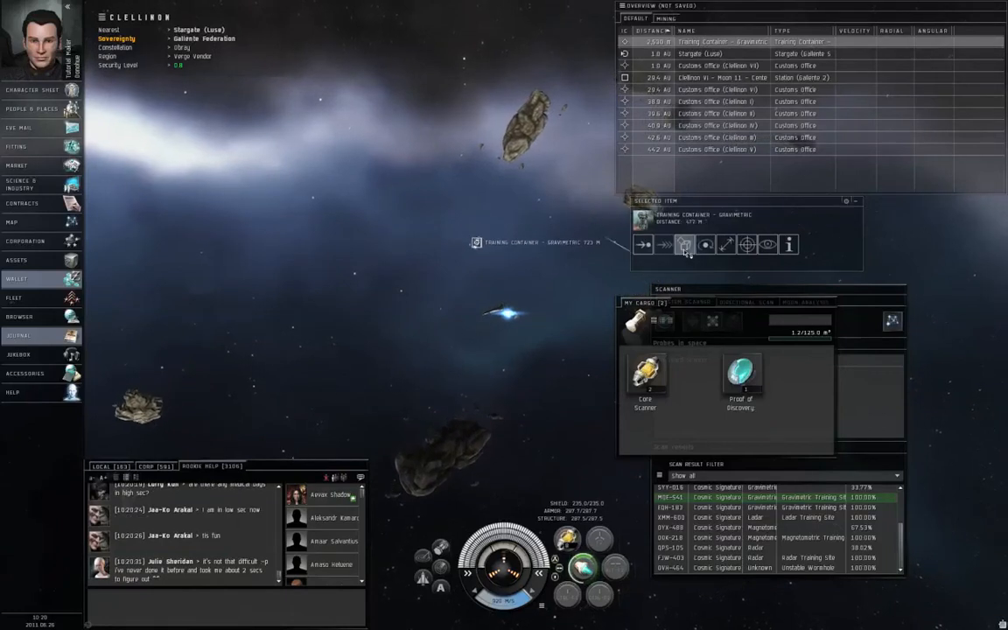
# Step: Take the Proof of Discovery from the container and hand in Gravimetric Site Scanning to the agent
pyautogui.click(684, 244)
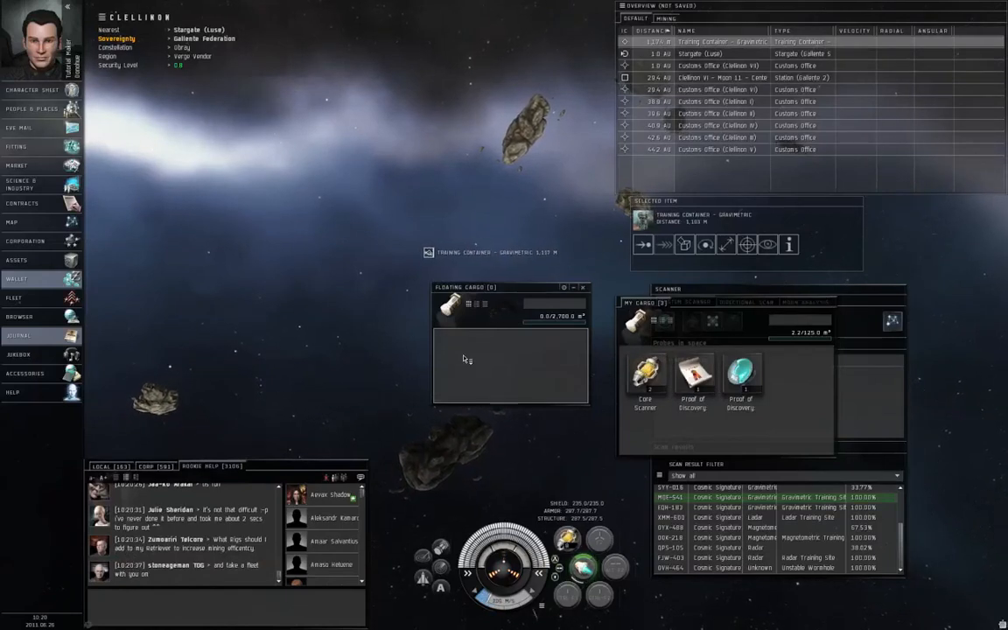
pyautogui.click(726, 77)
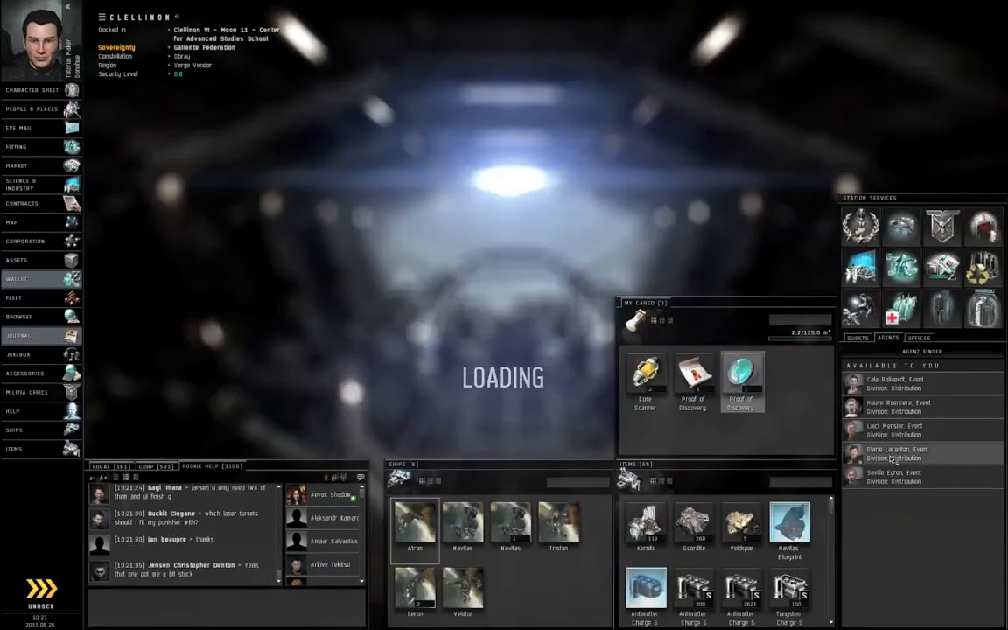
pyautogui.click(896, 453)
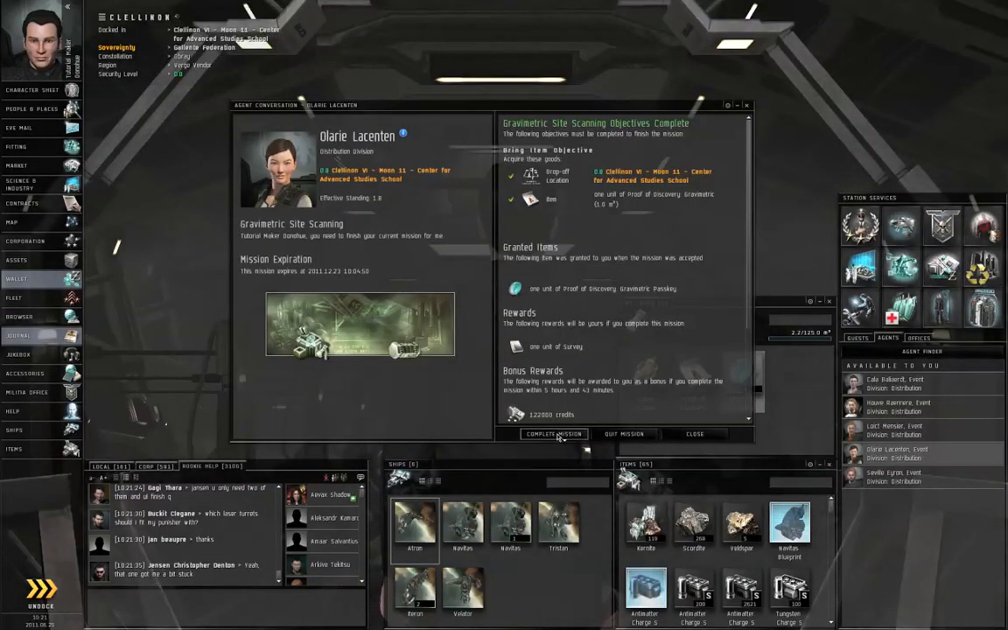
pyautogui.click(554, 434)
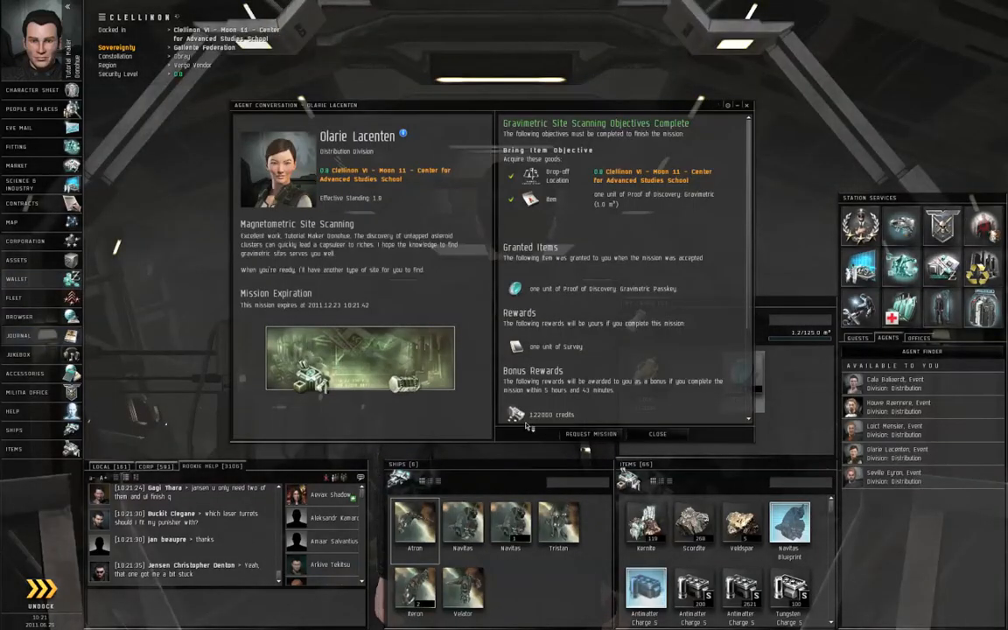